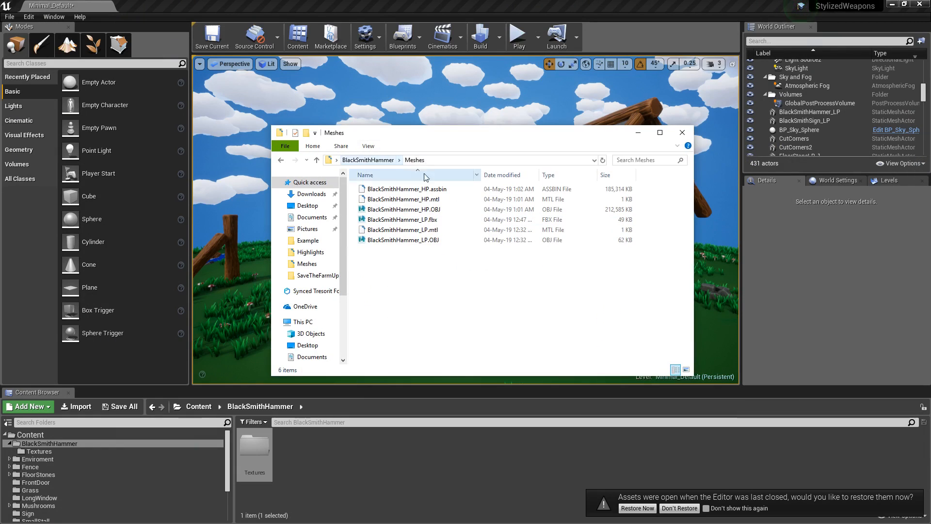
# Bring BlackSmithHammer_LP.fbx into the project and move into the Textures folder.
pyautogui.click(403, 219)
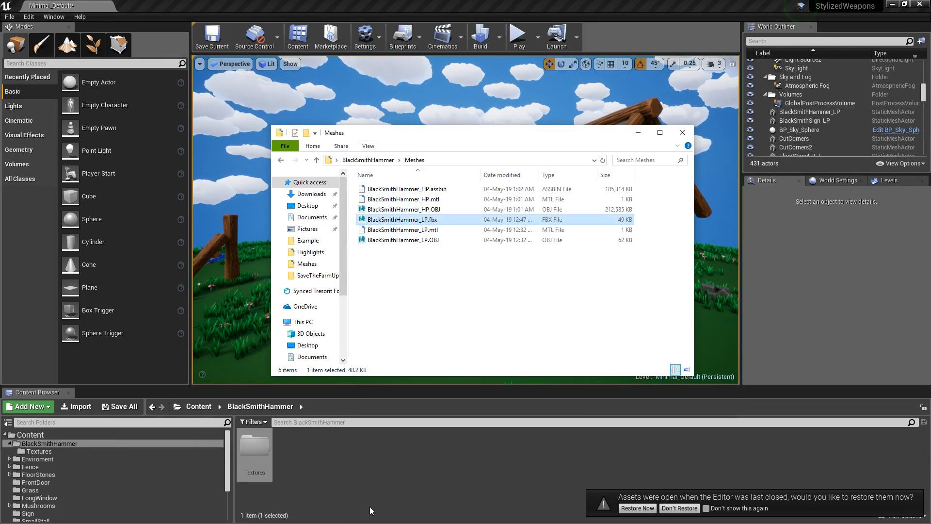
pyautogui.moveTo(387, 462)
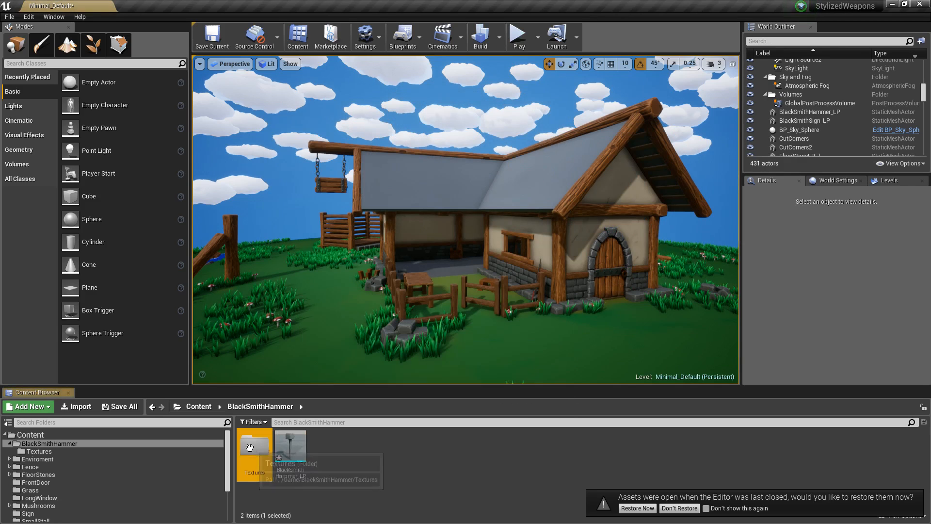
pyautogui.doubleClick(254, 445)
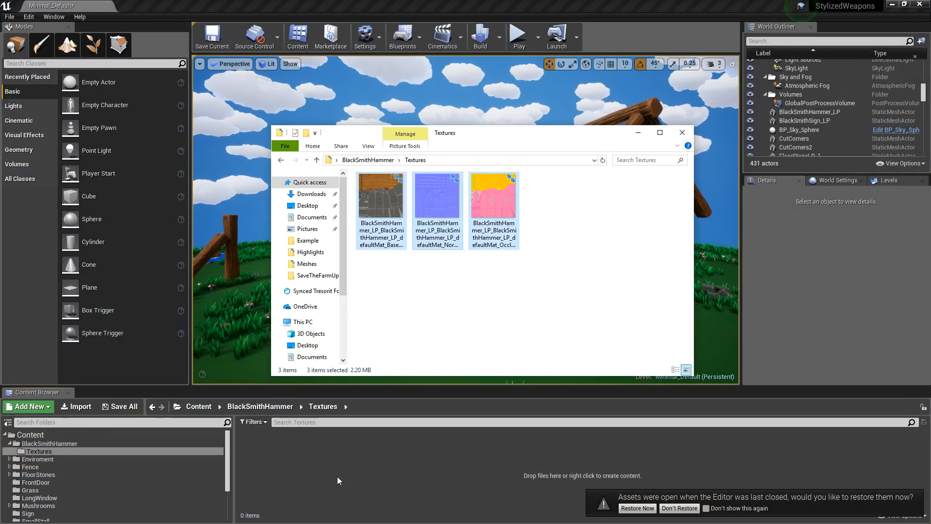
pyautogui.moveTo(348, 464)
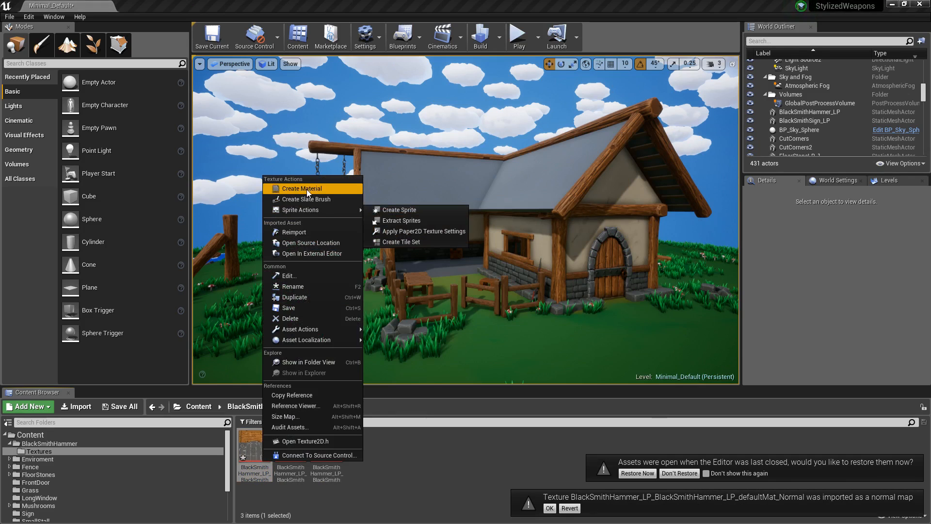
# Create a material from the BaseColor texture and wire colour, normal and mask samples into it.
pyautogui.click(303, 188)
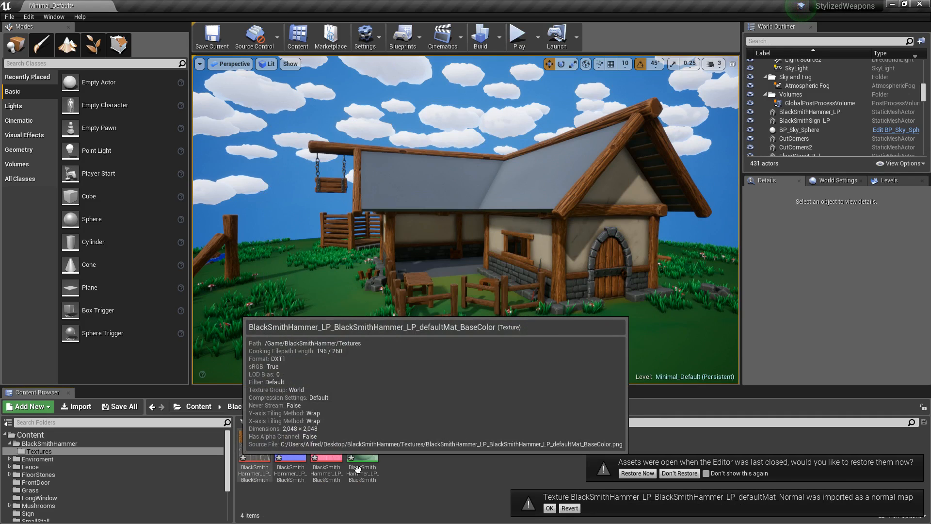
pyautogui.click(362, 448)
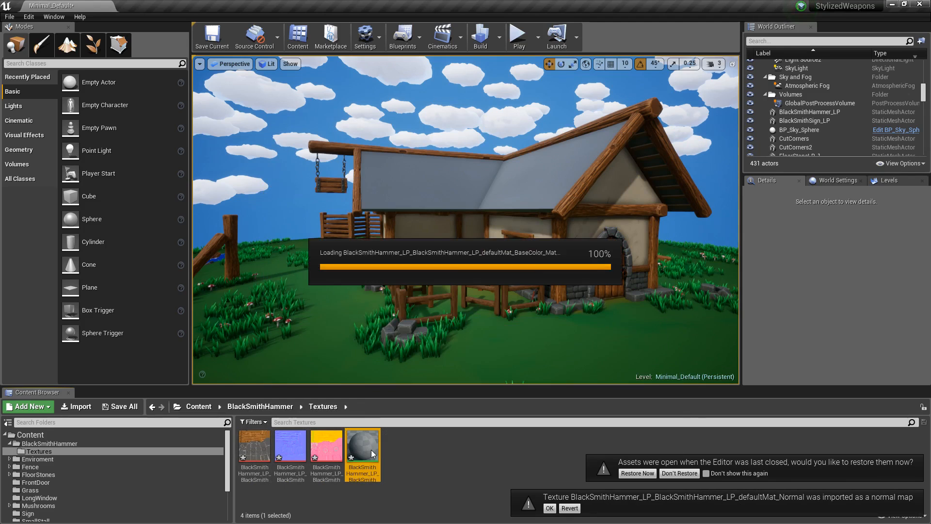
pyautogui.doubleClick(362, 449)
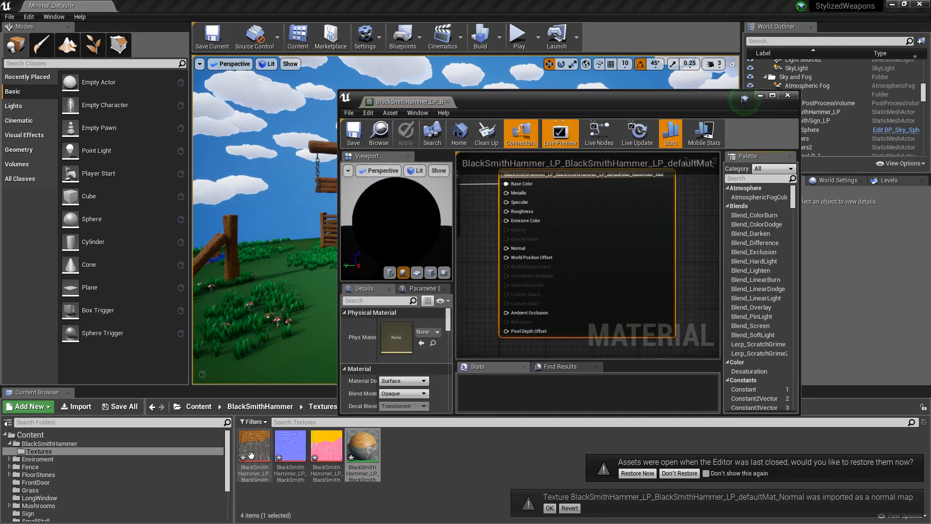
pyautogui.moveTo(254, 449)
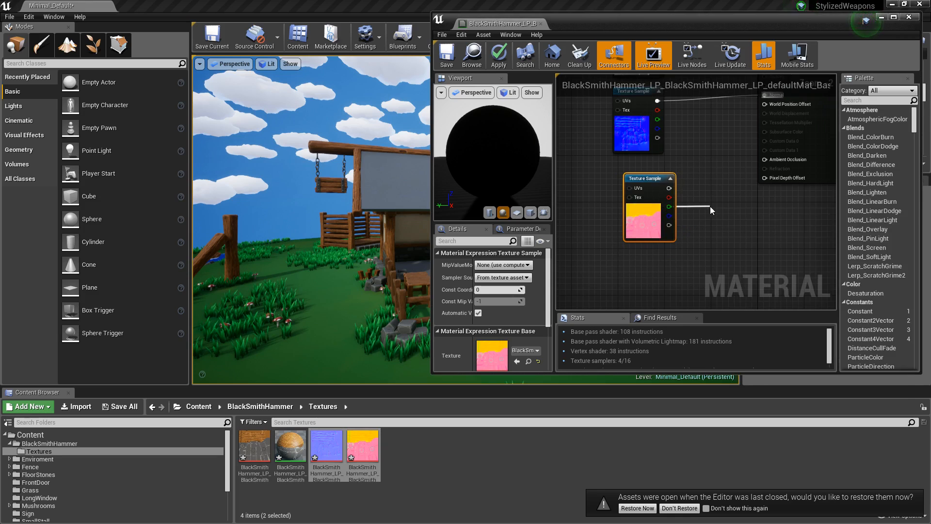
pyautogui.click(669, 224)
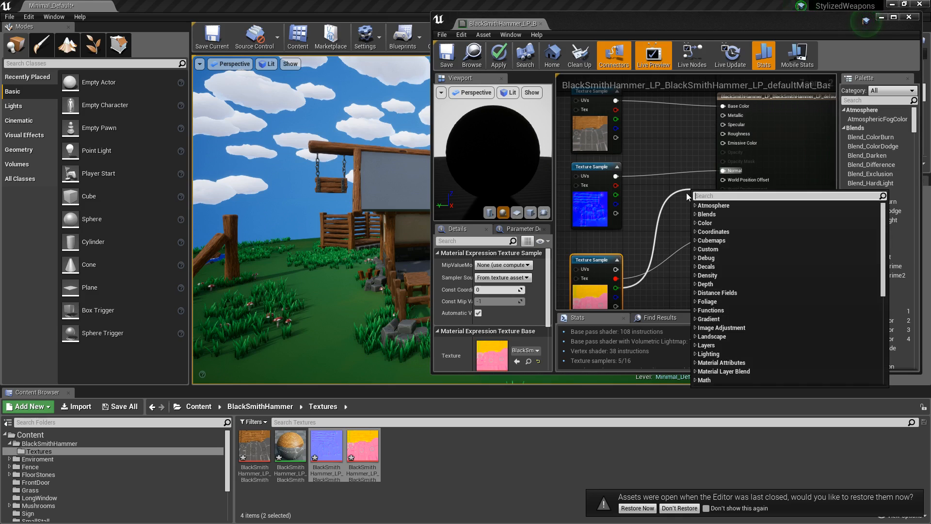
pyautogui.moveTo(641, 263)
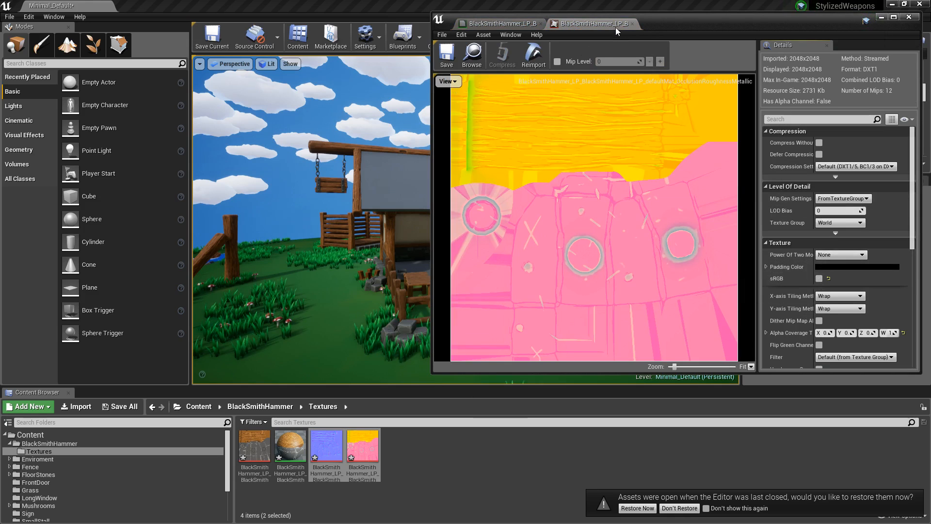
# Return to the hammer material graph and inspect its normal map texture.
pyautogui.click(593, 23)
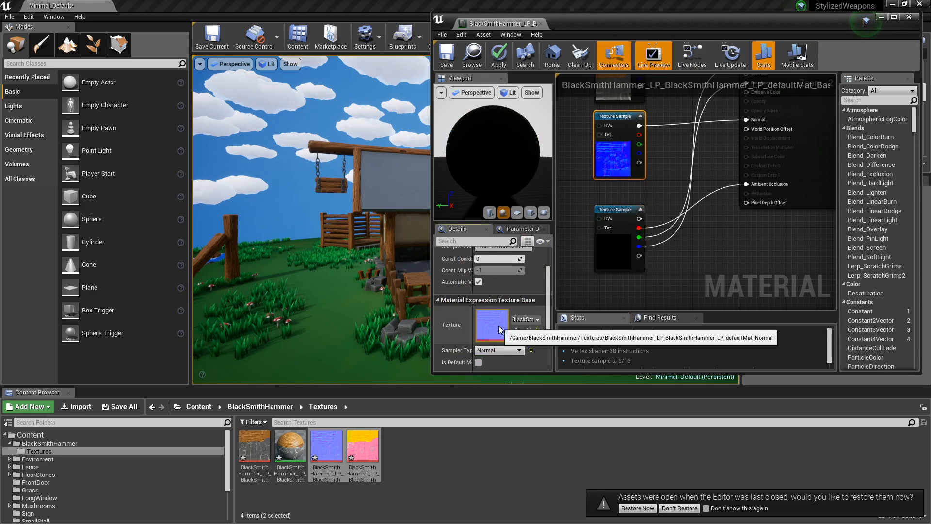
pyautogui.doubleClick(491, 326)
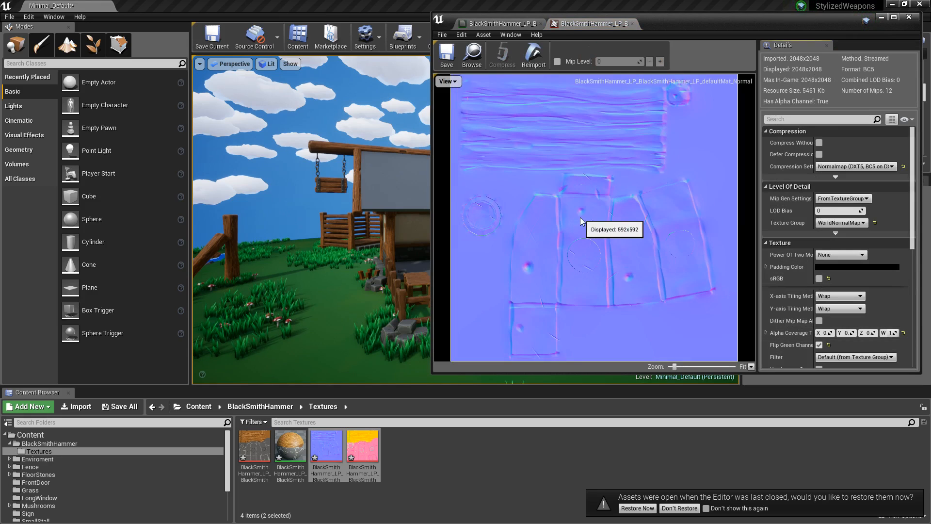
pyautogui.moveTo(686, 299)
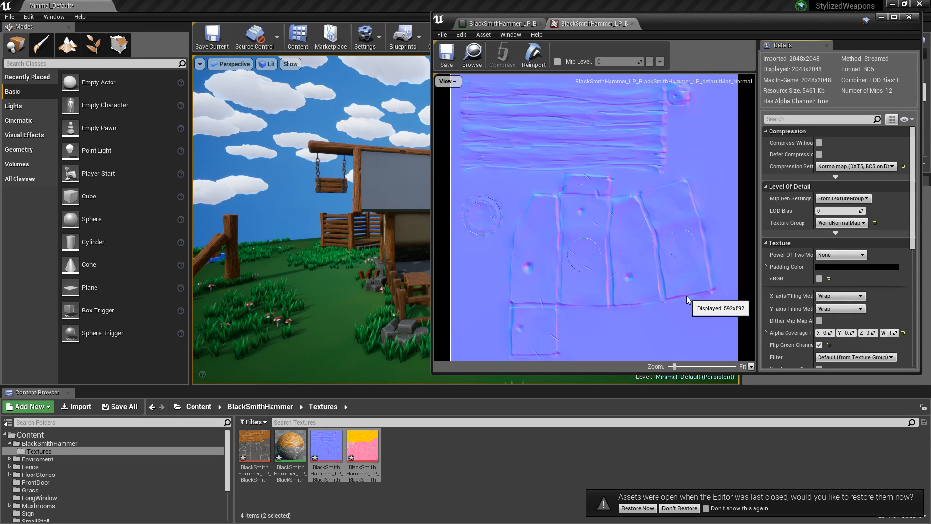
pyautogui.moveTo(819, 296)
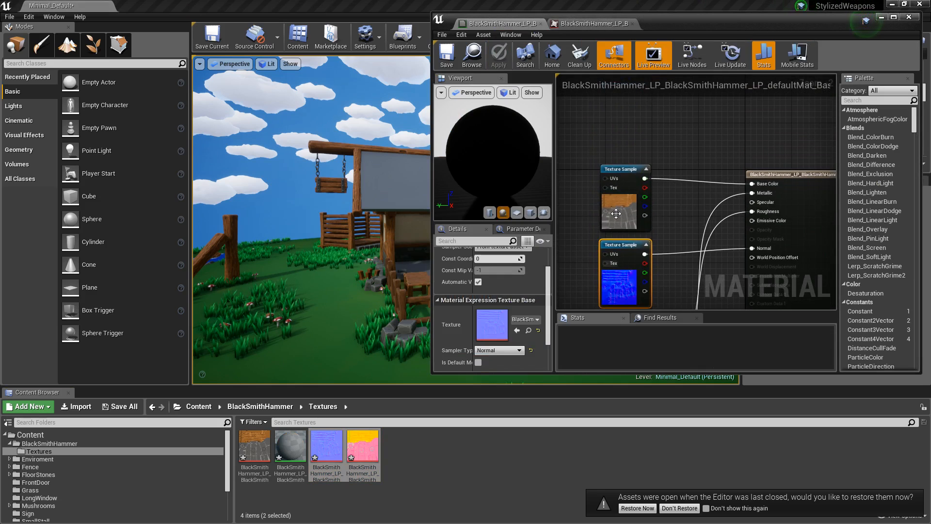
# Multiply the base colour texture by a scalar parameter named Colour feeding Base Color.
pyautogui.click(499, 55)
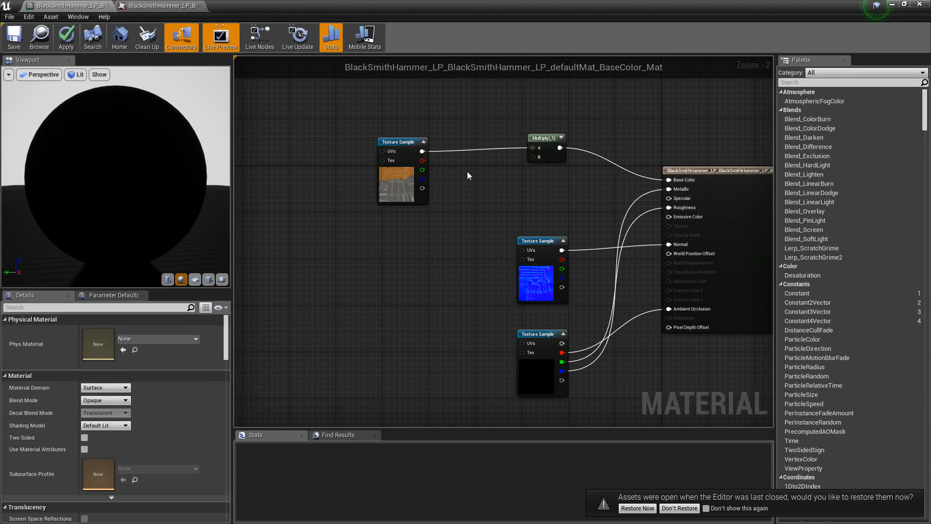
pyautogui.click(542, 137)
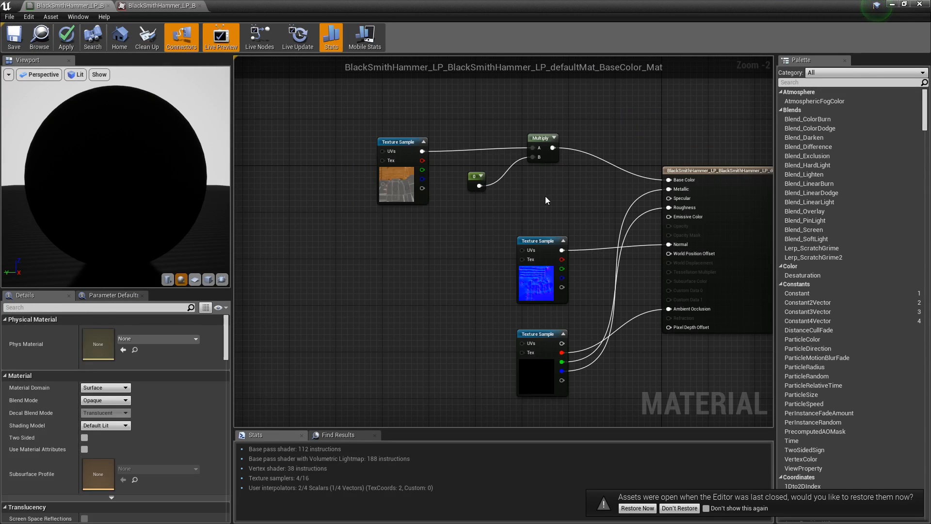
pyautogui.click(475, 182)
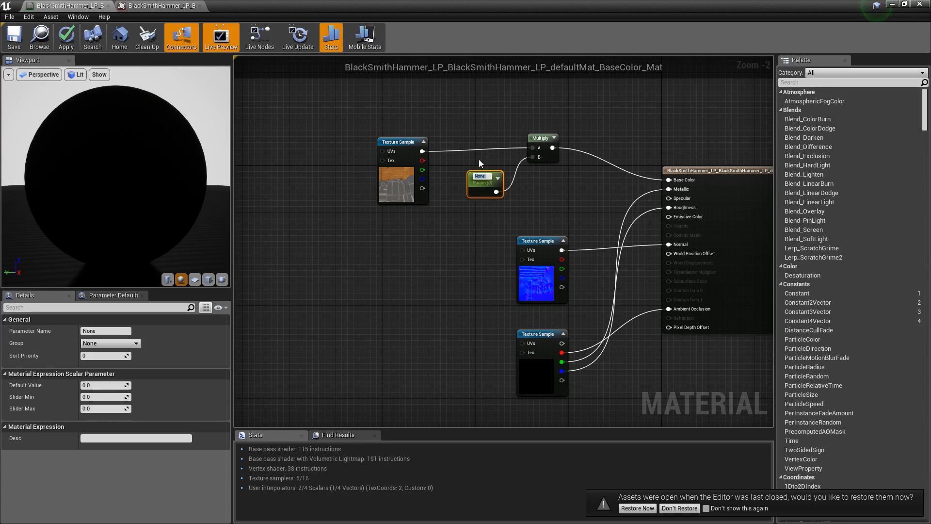
pyautogui.click(106, 330)
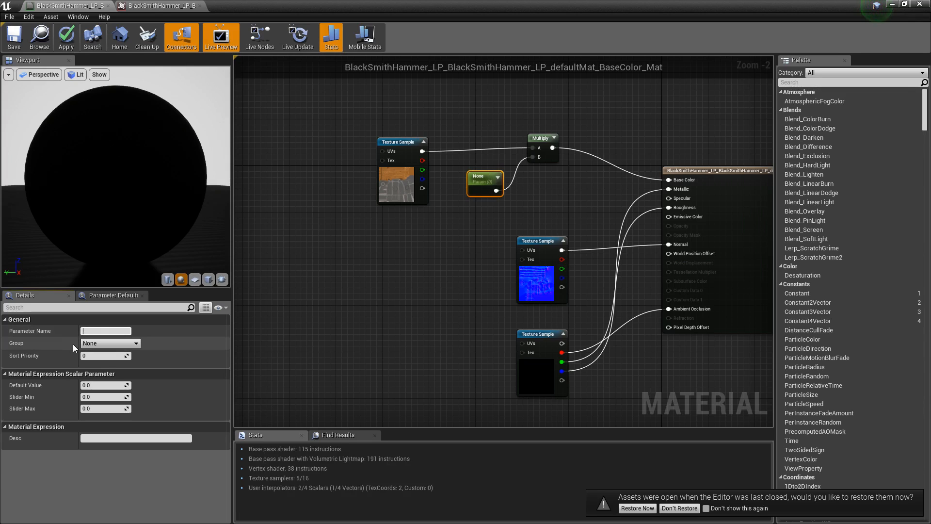
pyautogui.write('Colour')
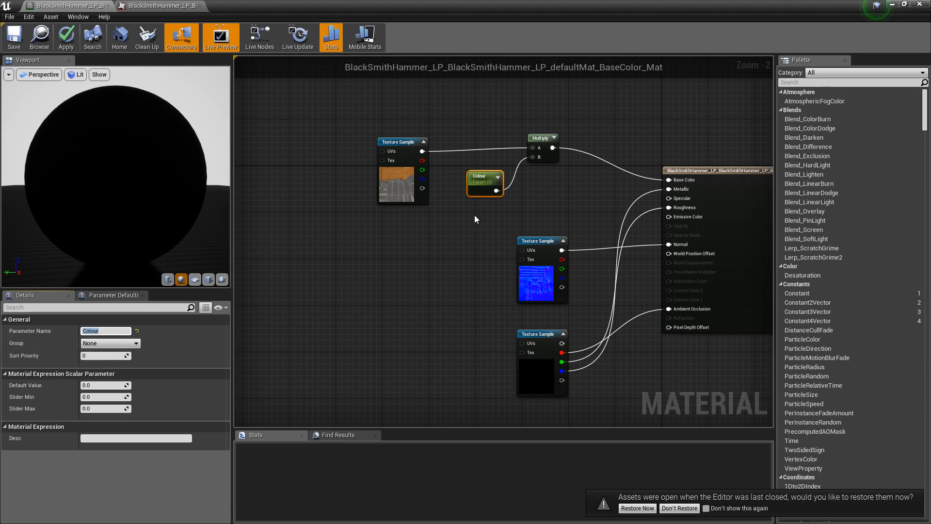
pyautogui.click(104, 385)
pyautogui.write('1')
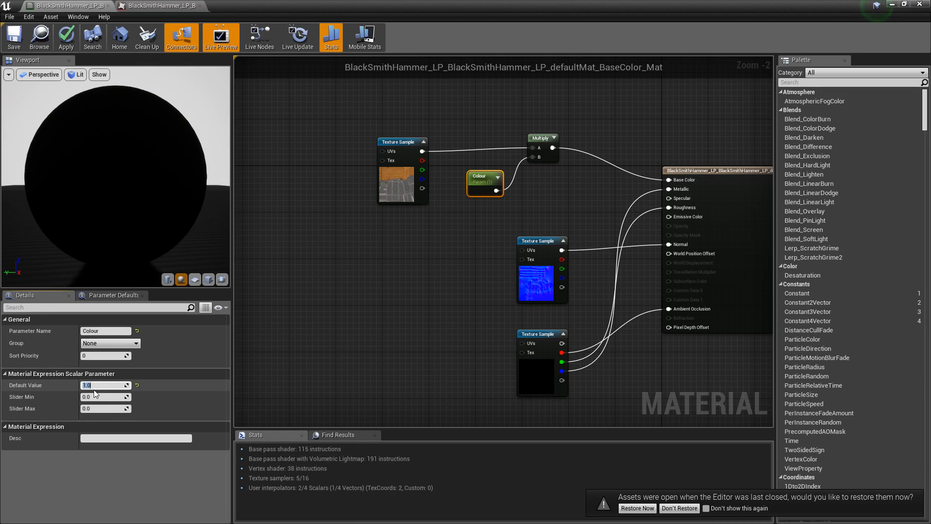
pyautogui.moveTo(483, 185)
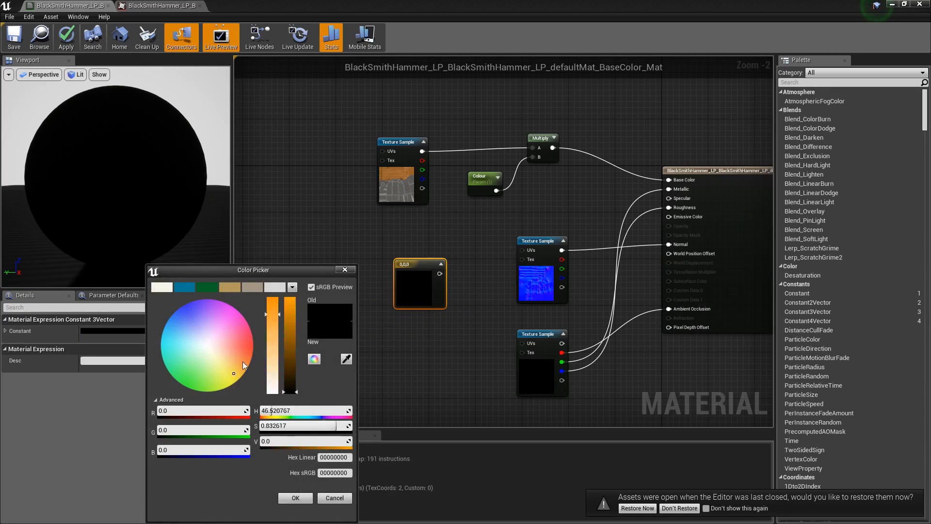
pyautogui.click(334, 497)
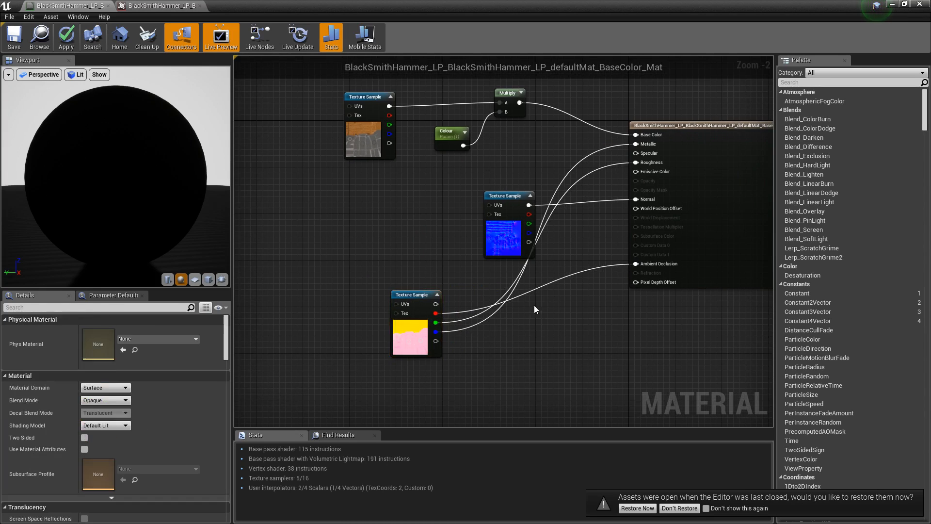
pyautogui.moveTo(512, 322)
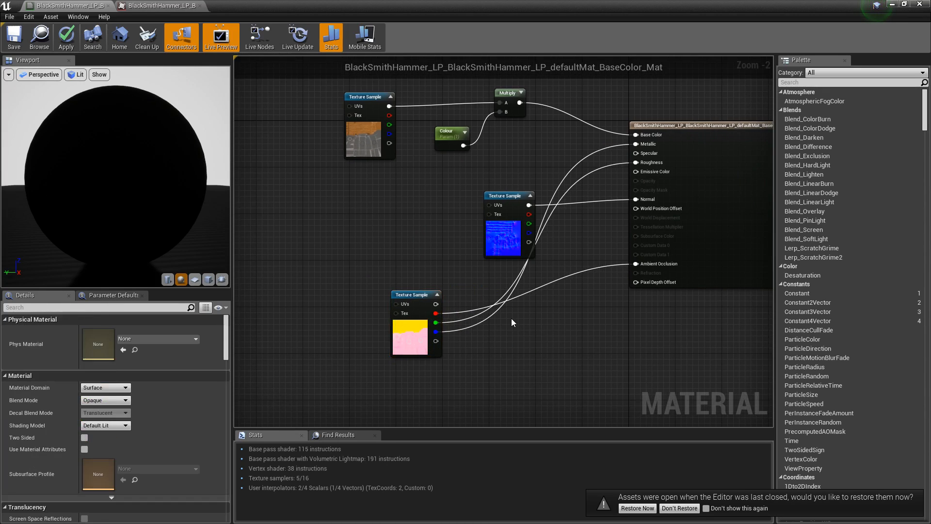
# Subtract a 0.1 scalar parameter from the mask's metalness channel.
pyautogui.write('subt')
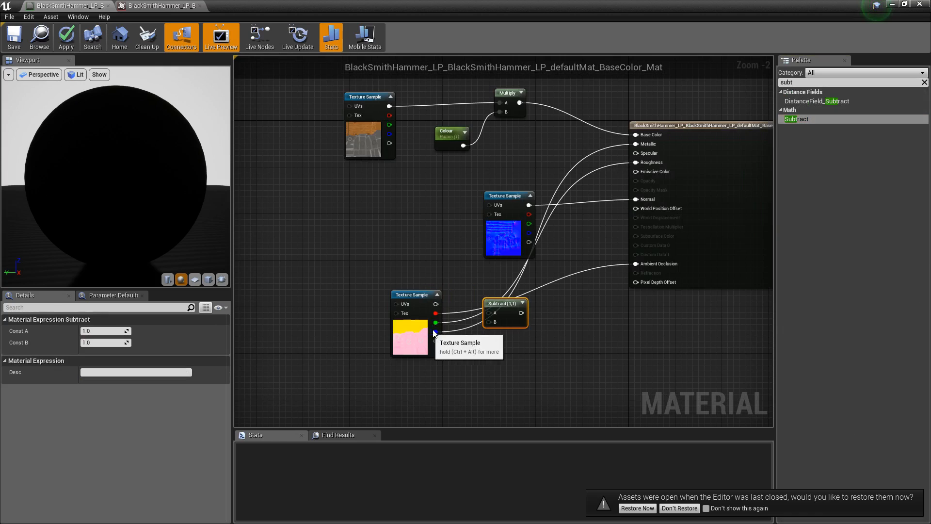
pyautogui.moveTo(409, 327); pyautogui.dragTo(392, 311)
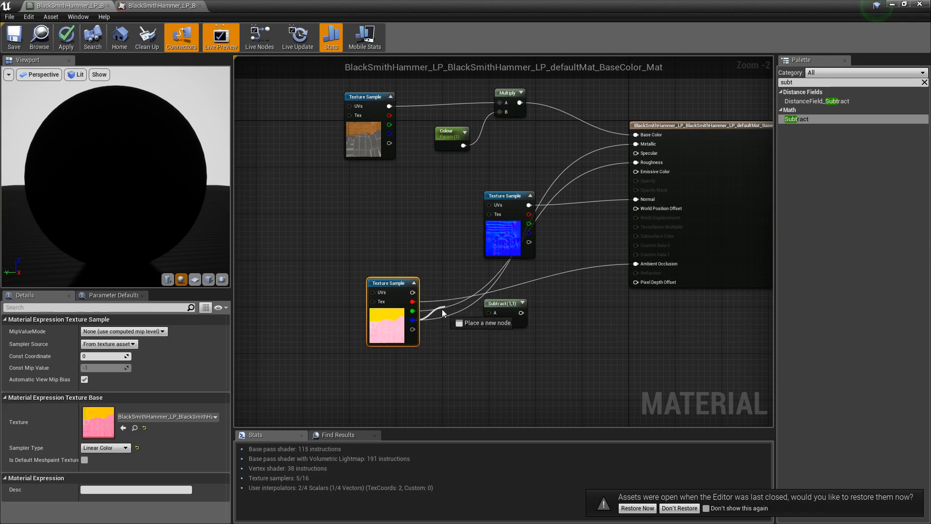
pyautogui.click(504, 300)
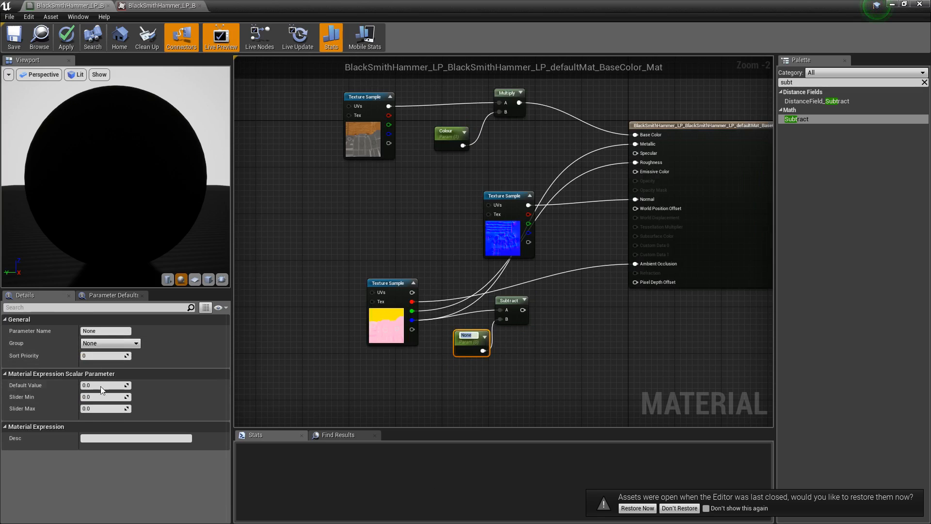
pyautogui.write('0.1')
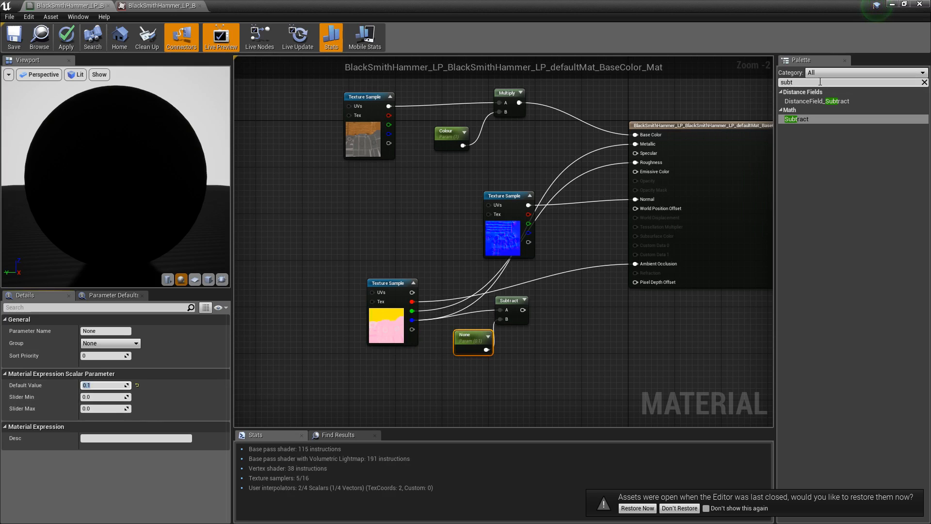
# Clamp the subtracted result into Metallic and apply the material.
pyautogui.write('claj')
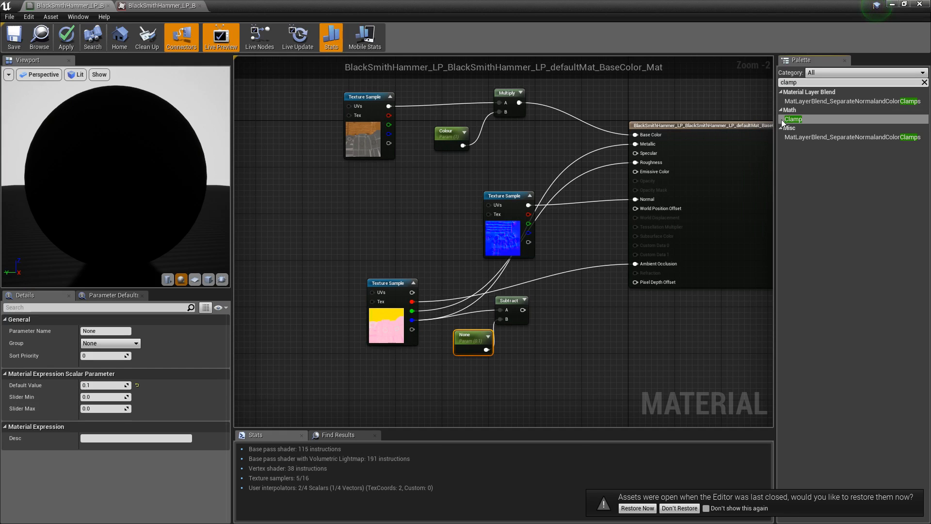
pyautogui.click(792, 119)
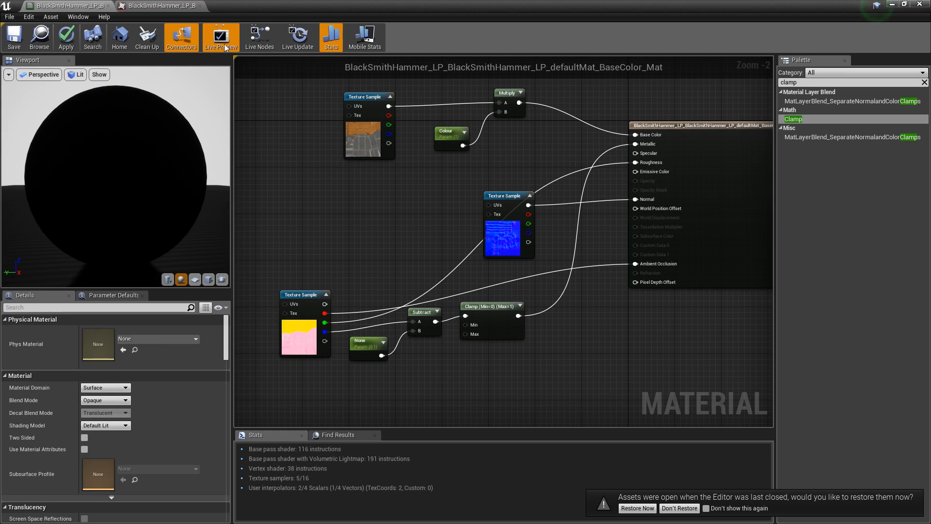
pyautogui.click(66, 37)
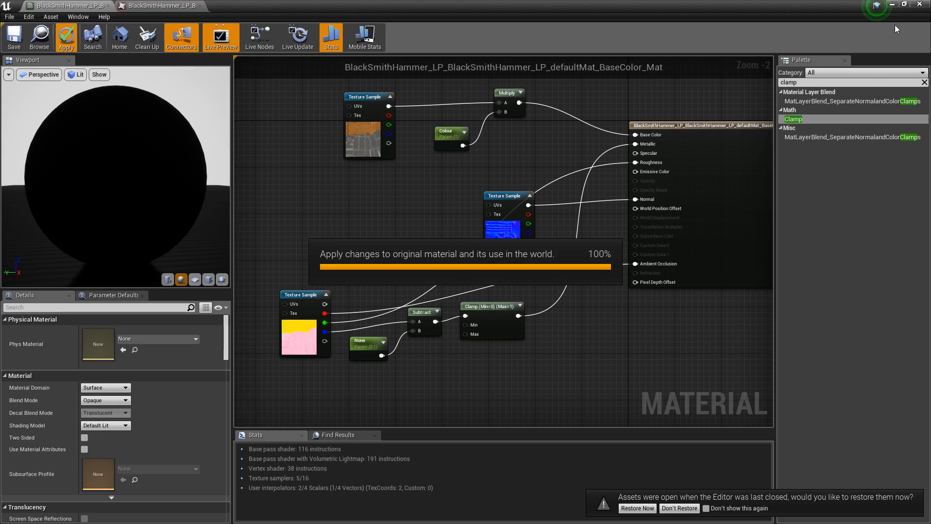
# Apply the material before placing the hammer and opening its instance with Colour override enabled.
pyautogui.click(65, 37)
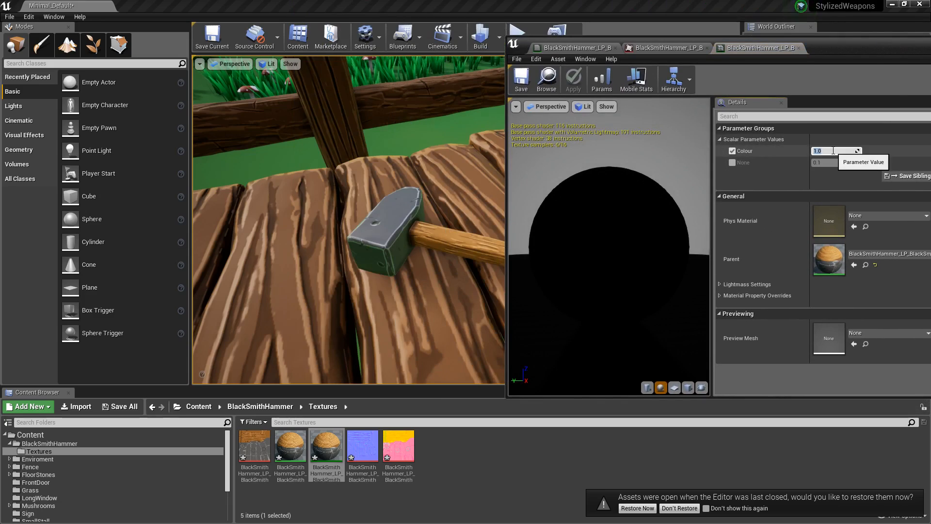
# Try Colour values 0.4, 5.0, 0.74, 0.6, settle on 0.7, and enable the unnamed offset override.
pyautogui.write('0.7')
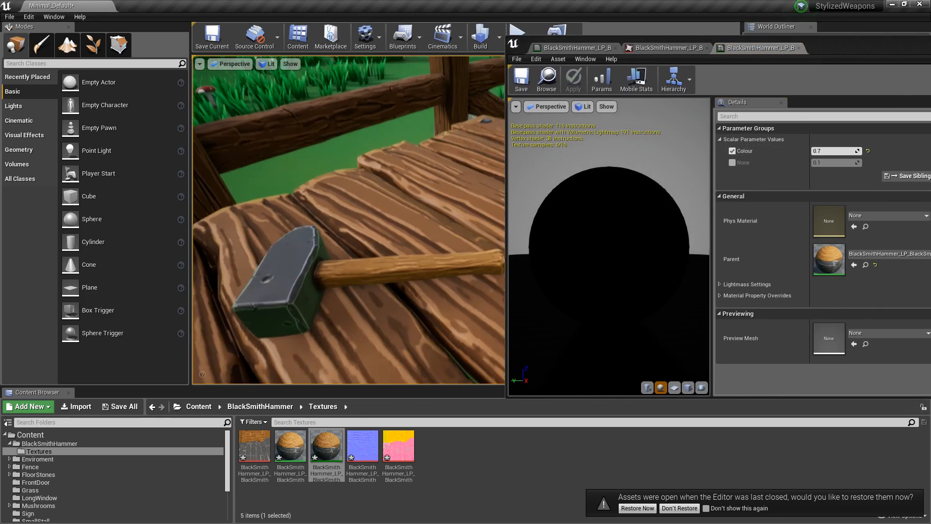
pyautogui.write('0.4')
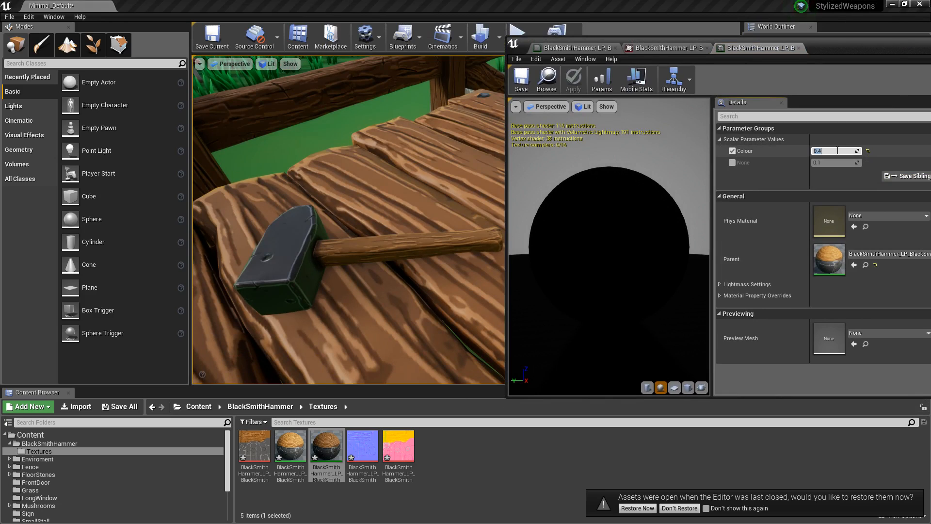
pyautogui.write('5.0')
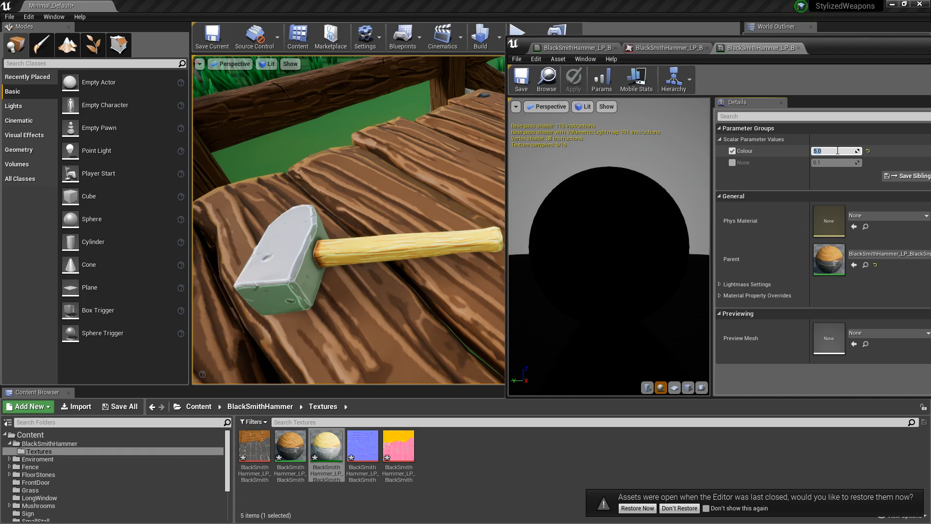
pyautogui.write('0.7')
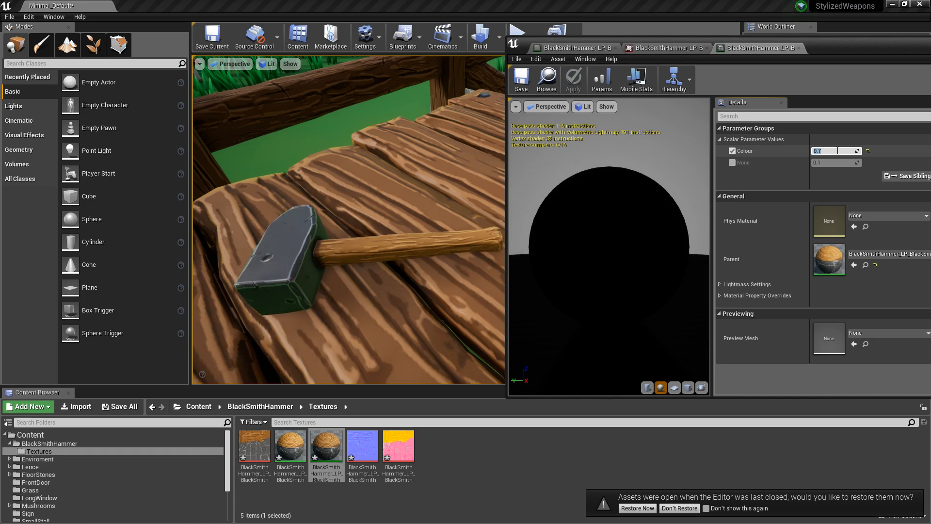
pyautogui.write('0.74')
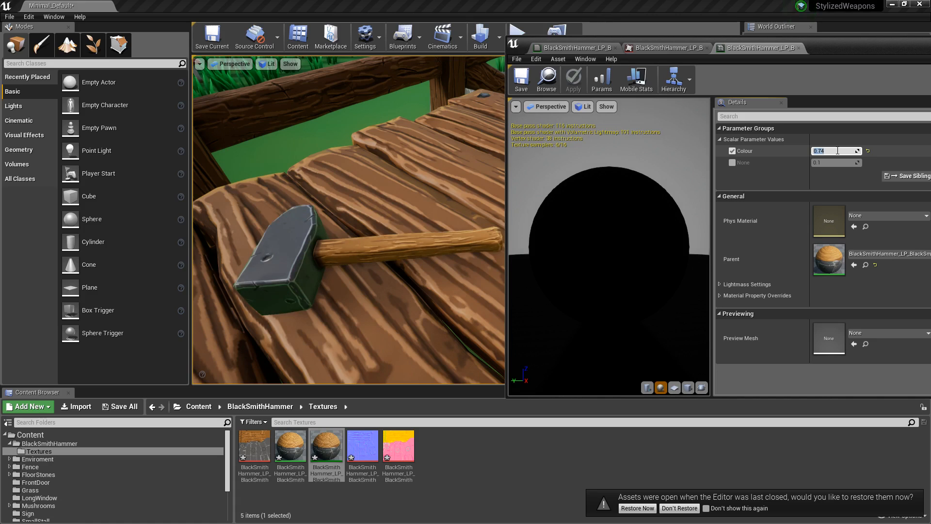
pyautogui.write('0.6')
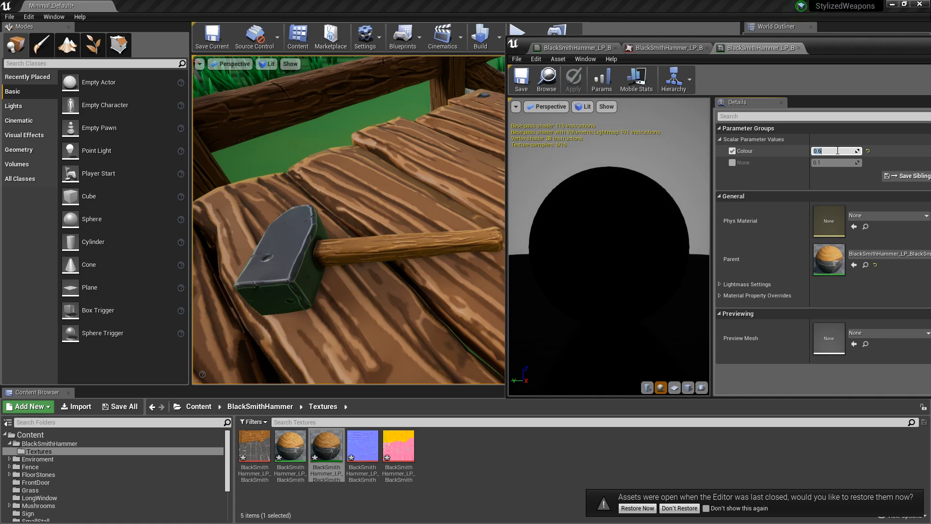
pyautogui.write('0.7')
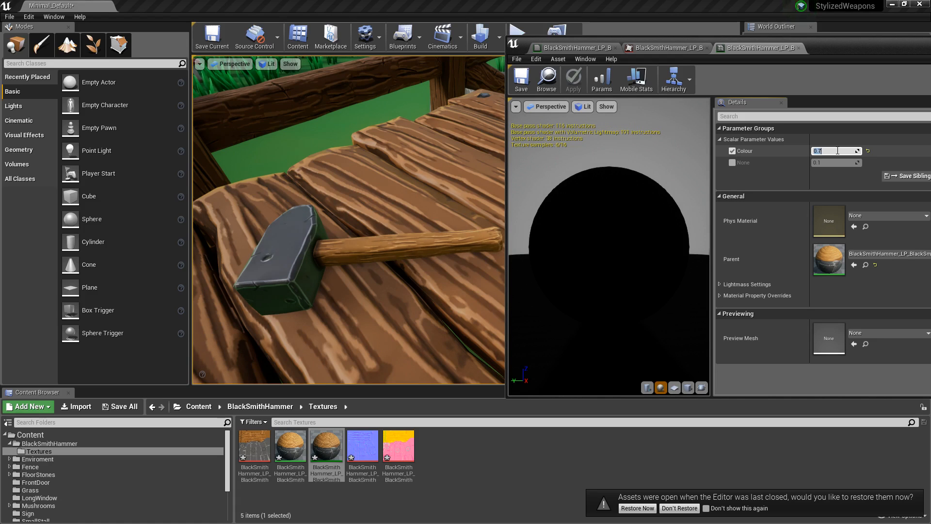
pyautogui.click(733, 162)
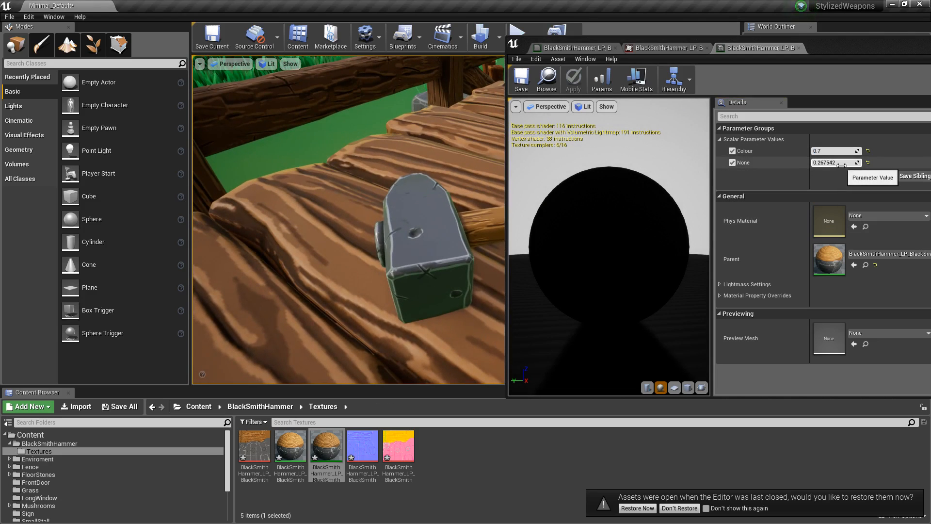
# Set the instance's metalness offset parameter to 0.0, then 0.2.
pyautogui.click(832, 162)
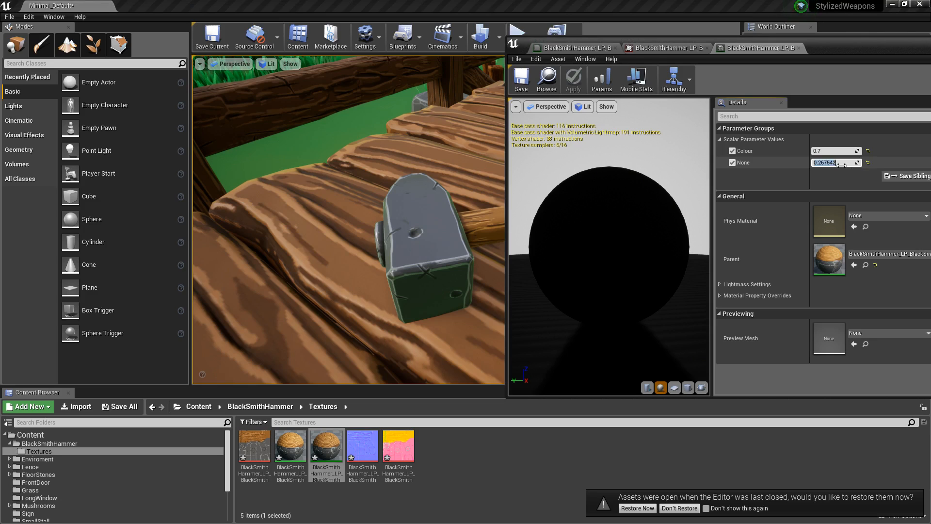
pyautogui.write('0.0')
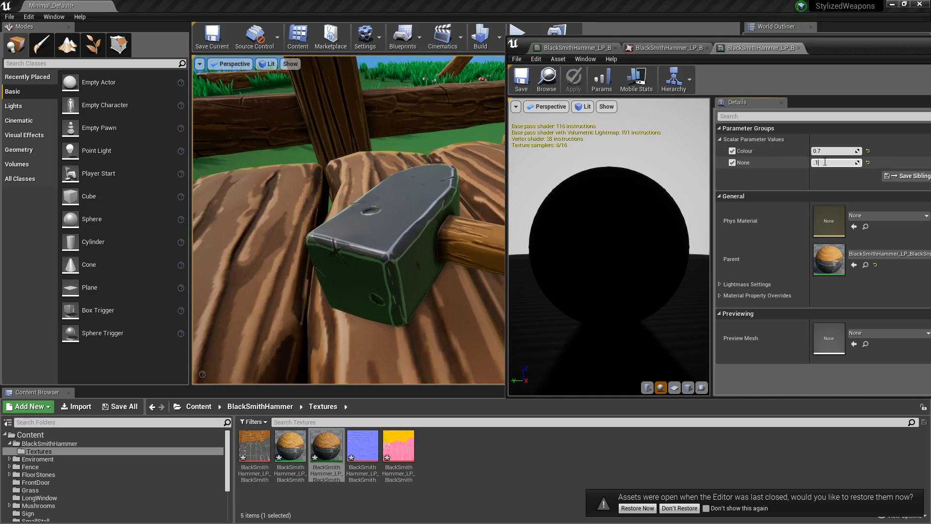
pyautogui.write('0.2')
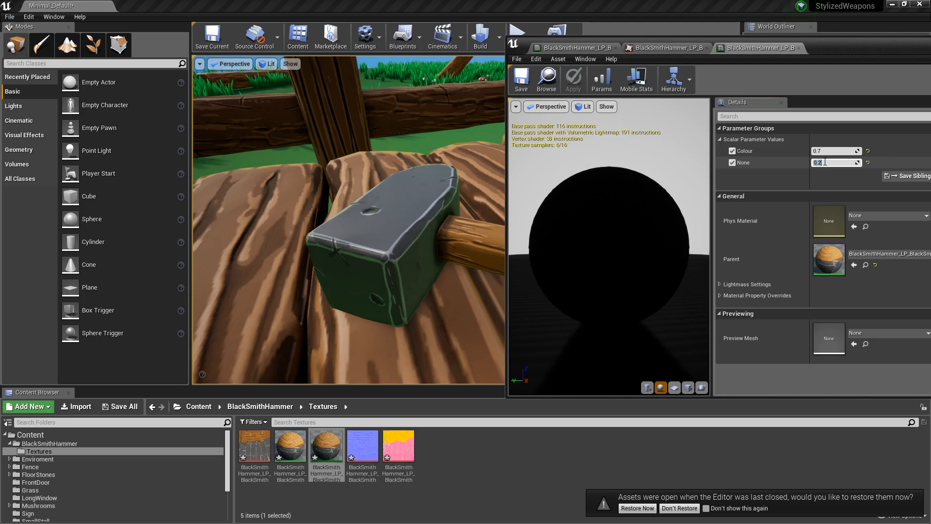